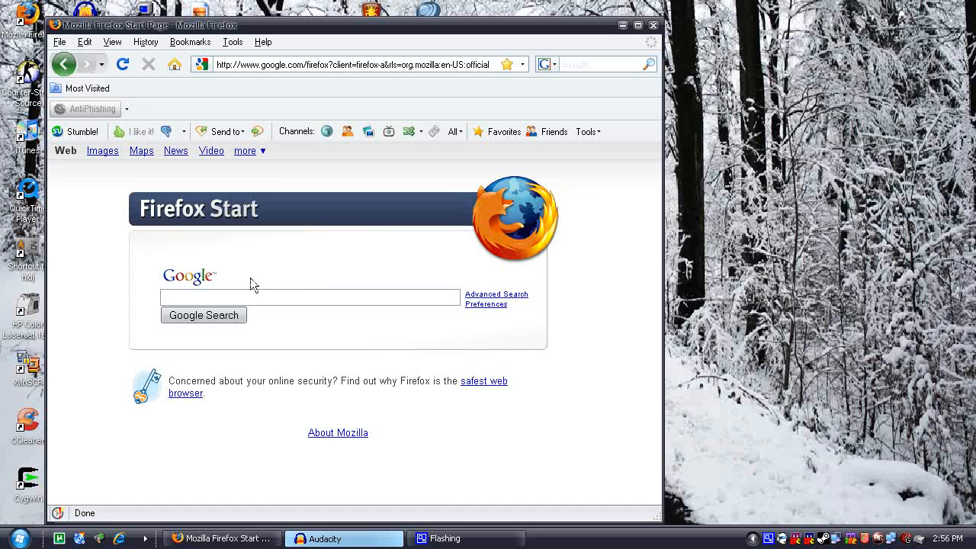
{"action": "mouse_move", "coordinate": [341, 358]}
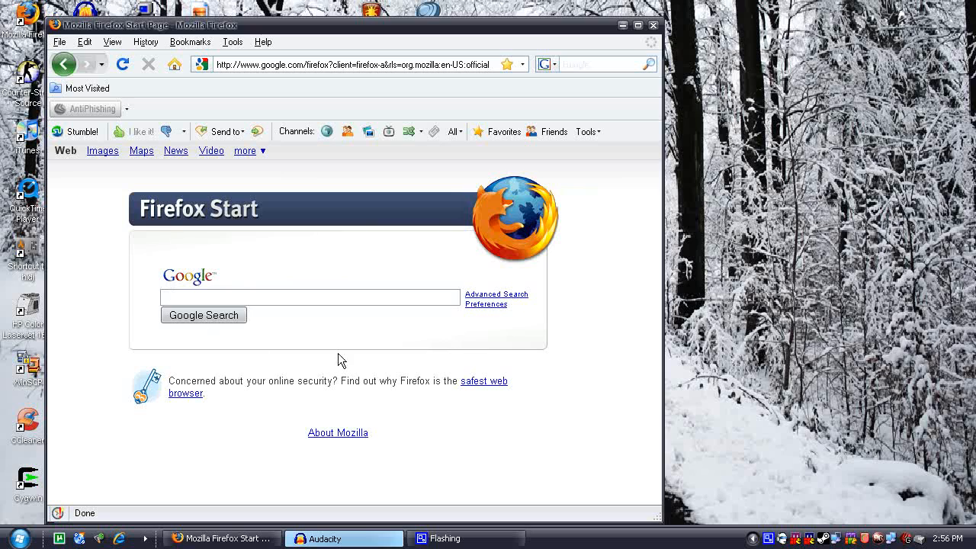
{"action": "mouse_move", "coordinate": [276, 351]}
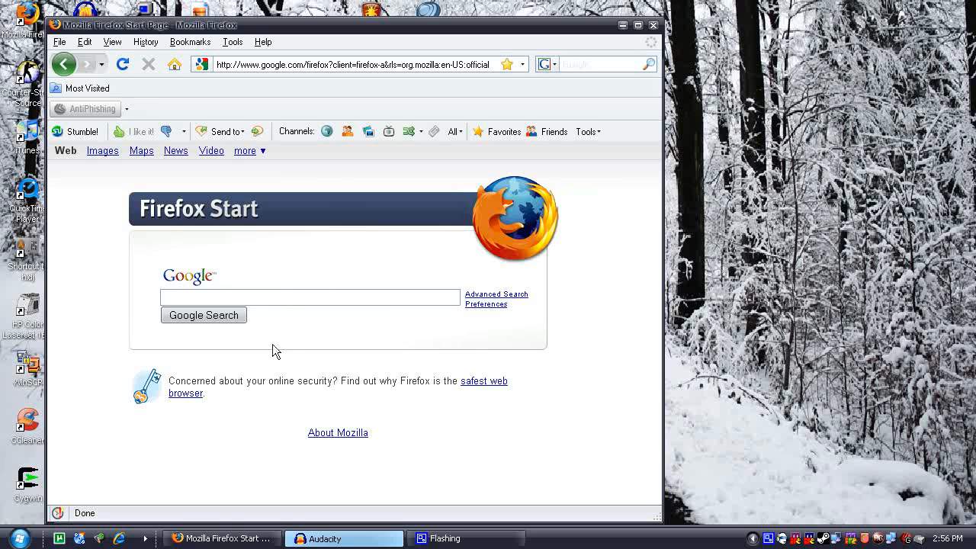
{"action": "mouse_move", "coordinate": [202, 291]}
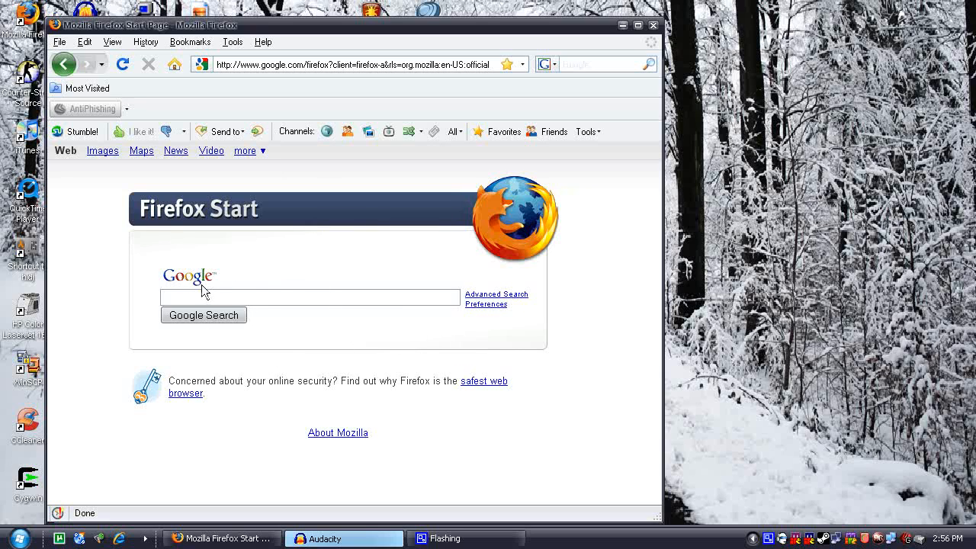
- Search for 'file', open filezilla-project.org, and go to the FileZilla Client download page
{"action": "type", "text": "filezilla"}
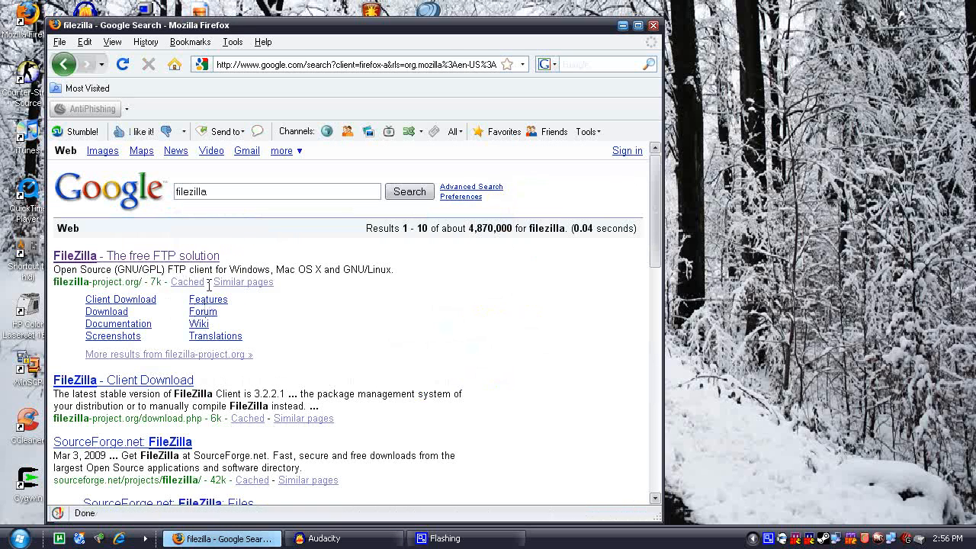
{"action": "mouse_move", "coordinate": [157, 261]}
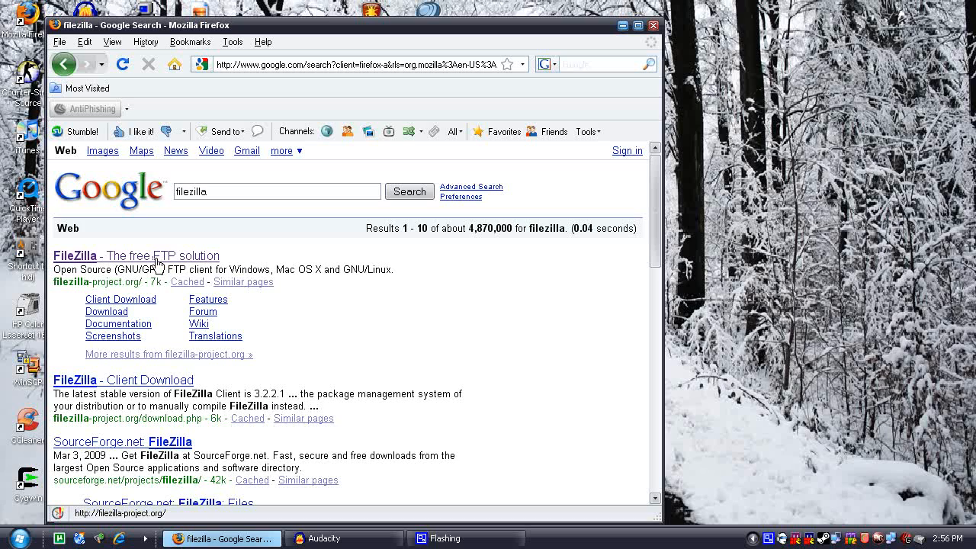
{"action": "left_click", "coordinate": [74, 256]}
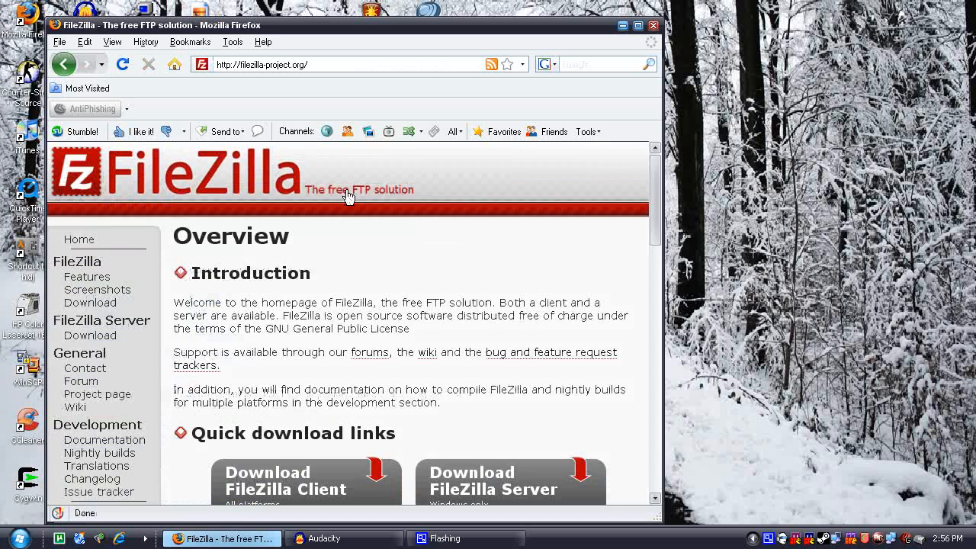
{"action": "scroll", "scroll_direction": "down", "scroll_amount": 3}
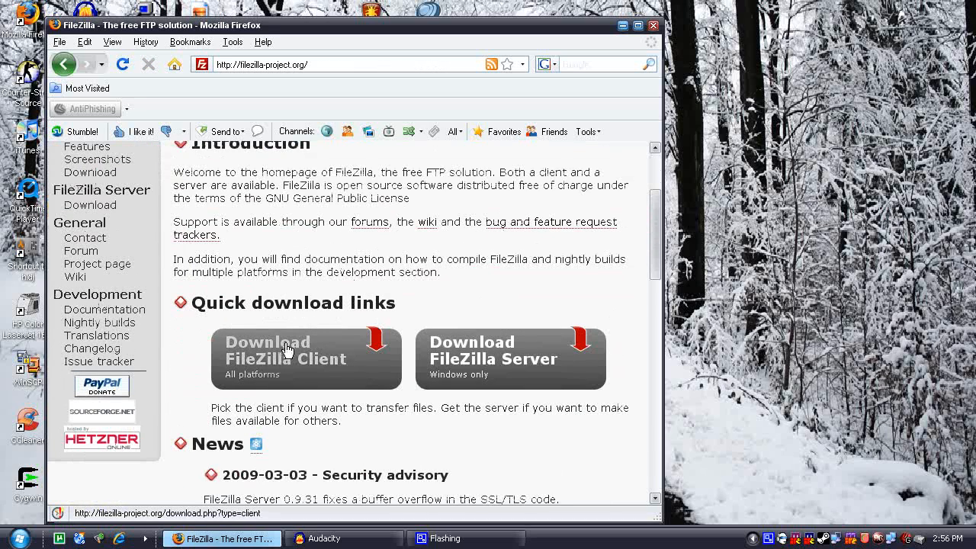
{"action": "mouse_move", "coordinate": [299, 365]}
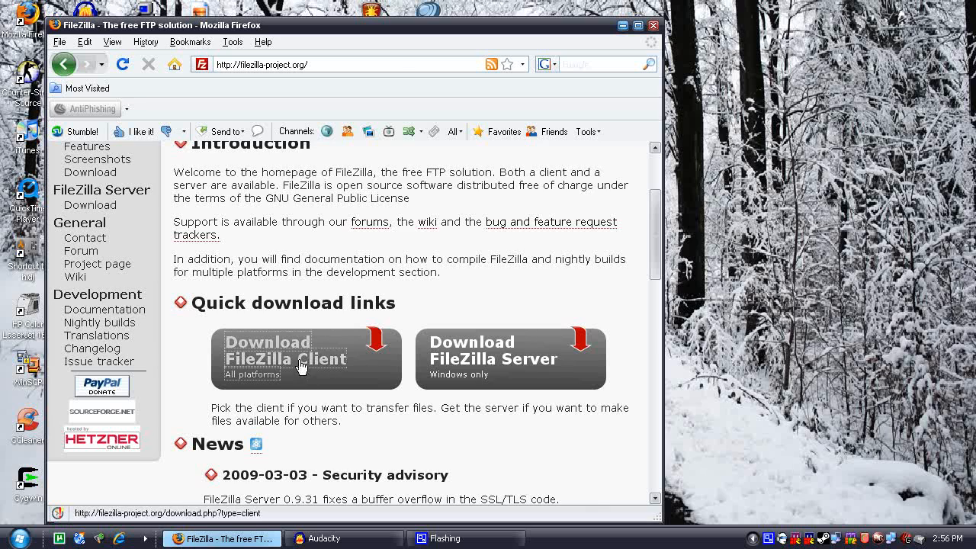
{"action": "left_click", "coordinate": [301, 357]}
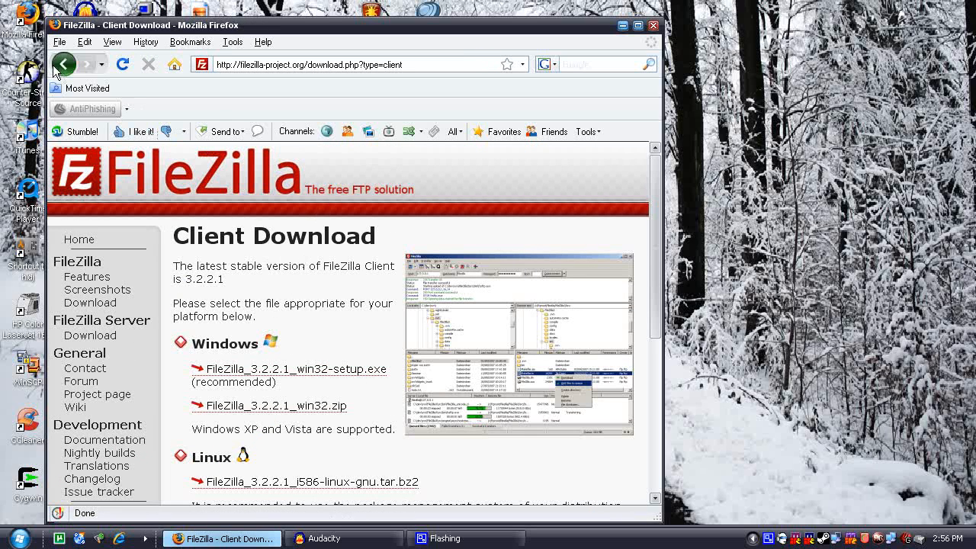
- Return to the download page and start downloading FileZilla_3.2.2.1_win32-setup.exe
{"action": "left_click", "coordinate": [73, 65]}
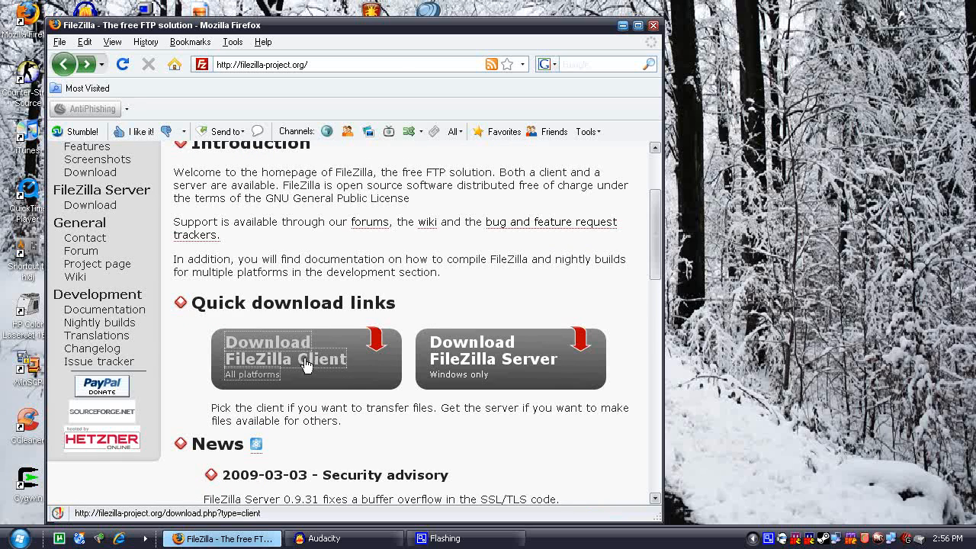
{"action": "left_click", "coordinate": [305, 359]}
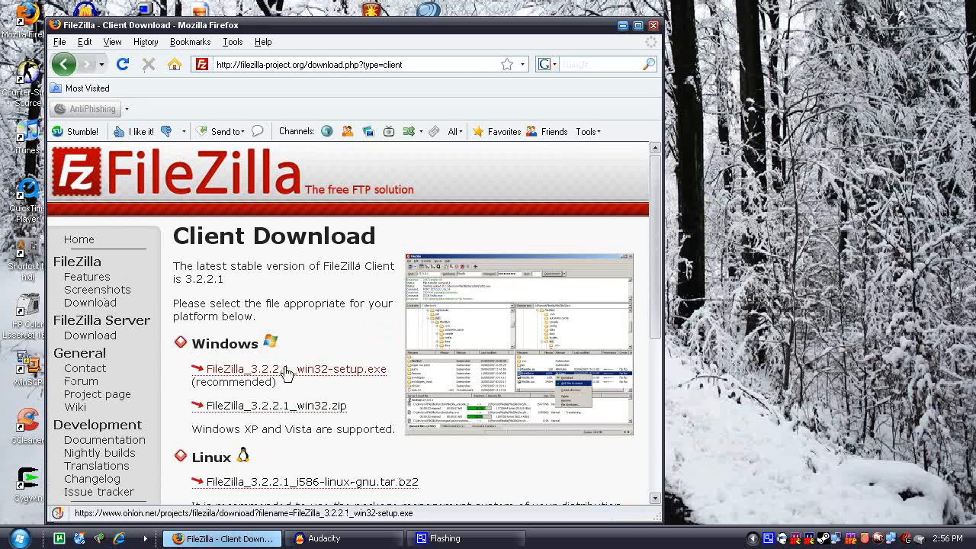
{"action": "mouse_move", "coordinate": [322, 380]}
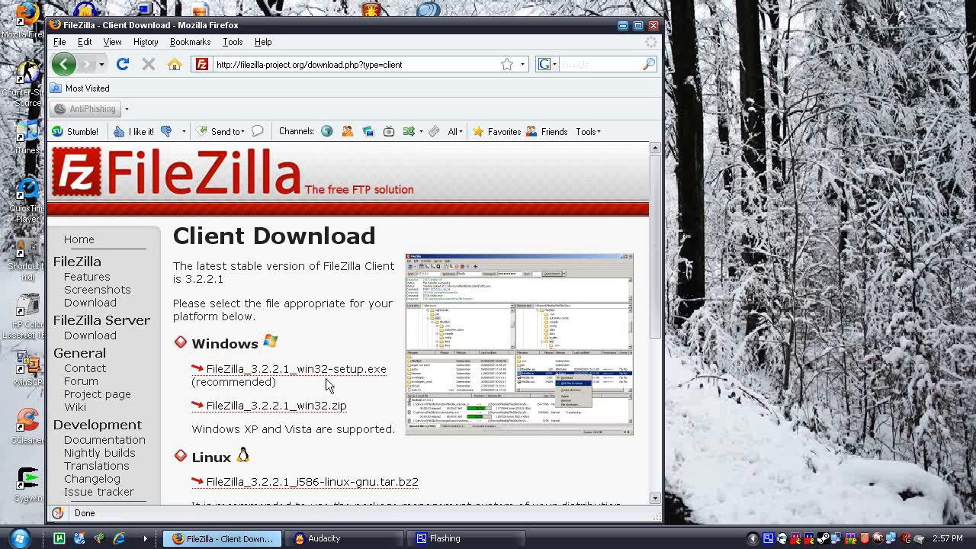
{"action": "mouse_move", "coordinate": [348, 377]}
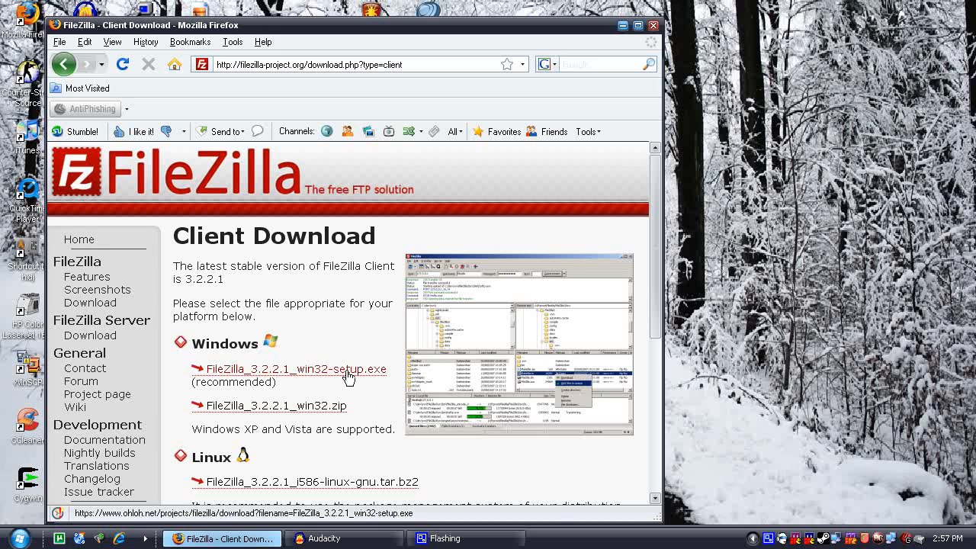
{"action": "left_click", "coordinate": [291, 369]}
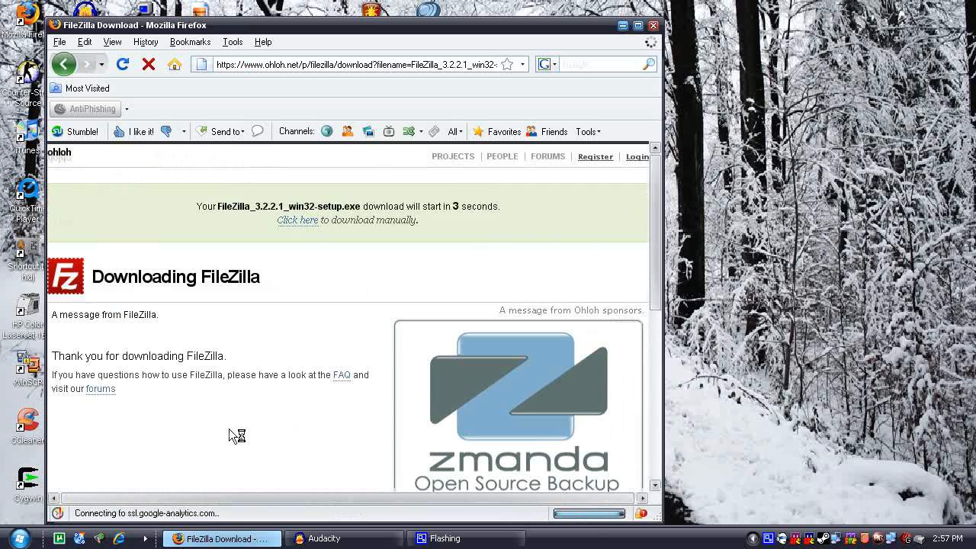
{"action": "mouse_move", "coordinate": [434, 226]}
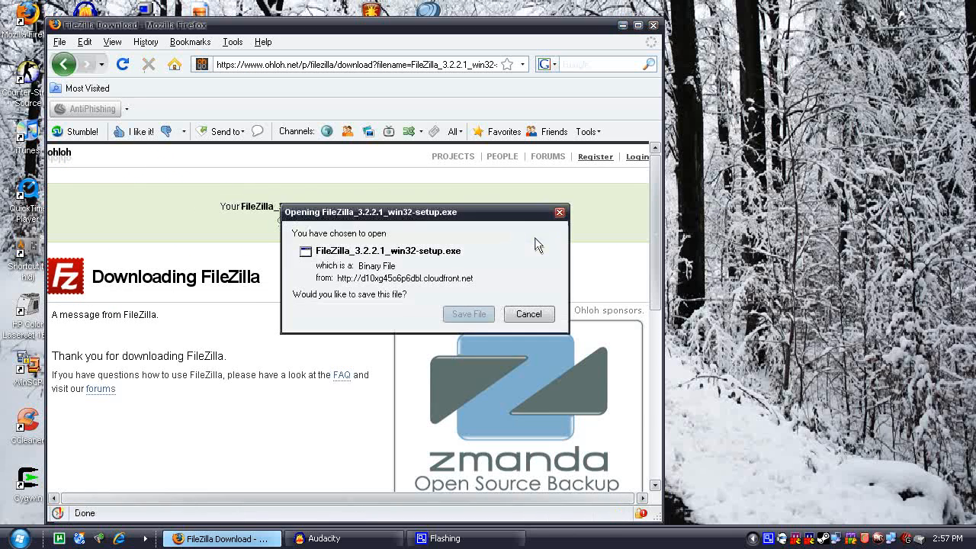
- Save the FileZilla 3.2.2.1 installer to the Desktop and run it, confirming the security warning
{"action": "left_click", "coordinate": [469, 315]}
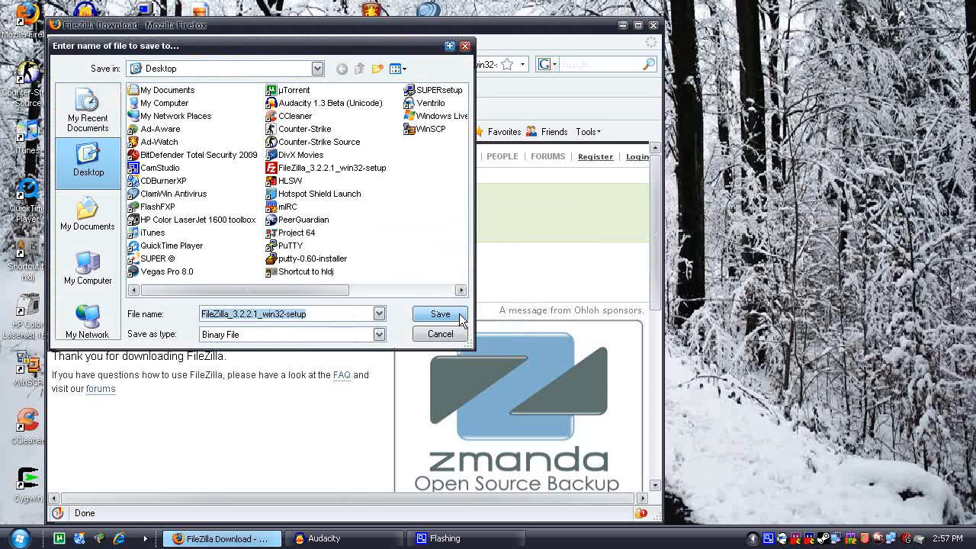
{"action": "left_click", "coordinate": [440, 314]}
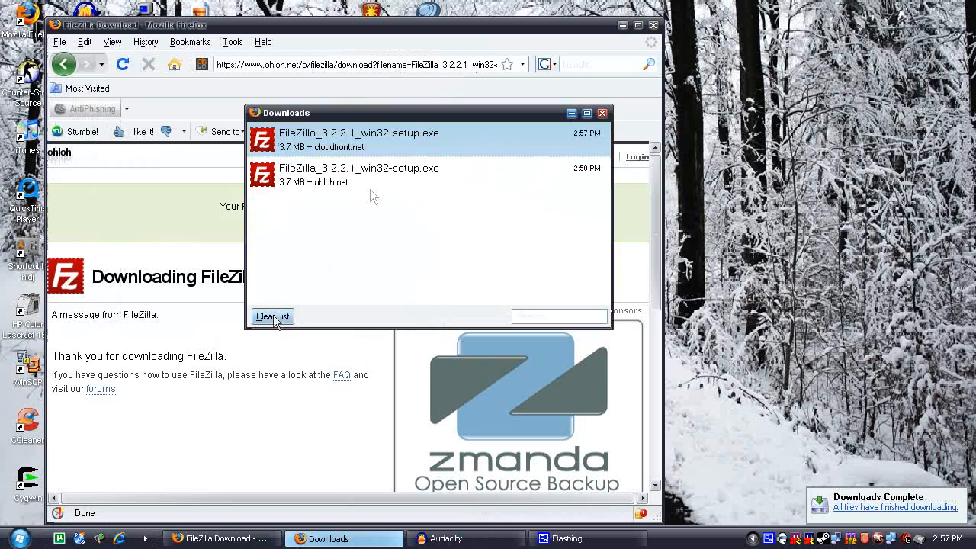
{"action": "double_click", "coordinate": [359, 133]}
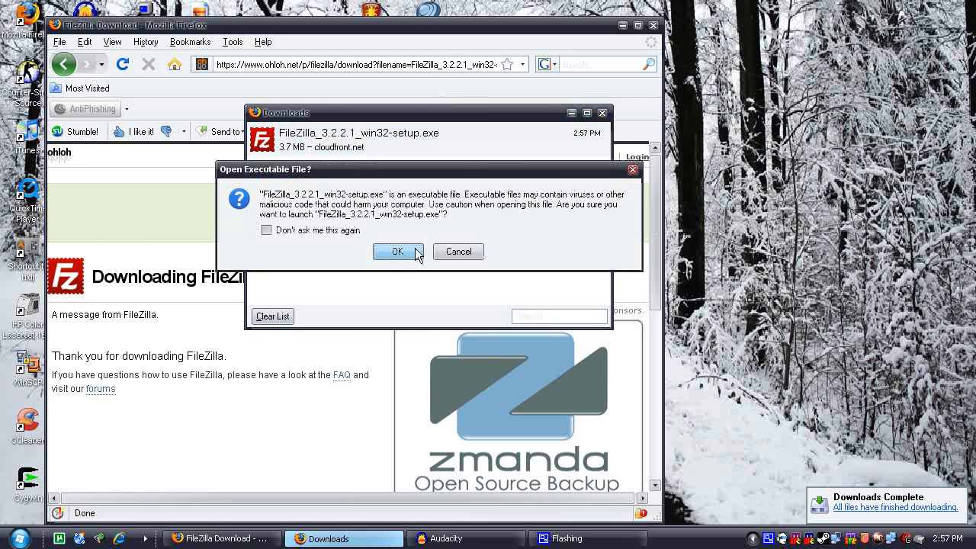
{"action": "left_click", "coordinate": [397, 252]}
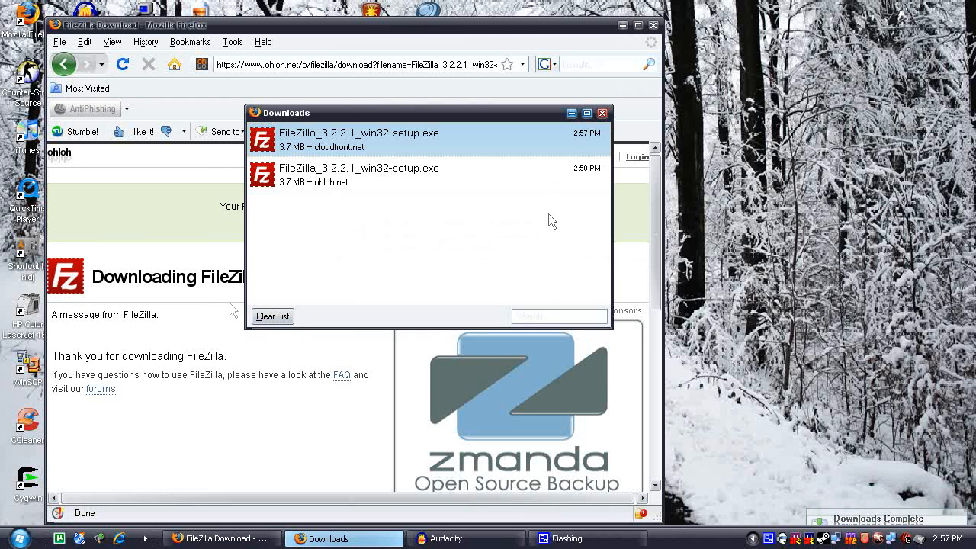
{"action": "double_click", "coordinate": [359, 133]}
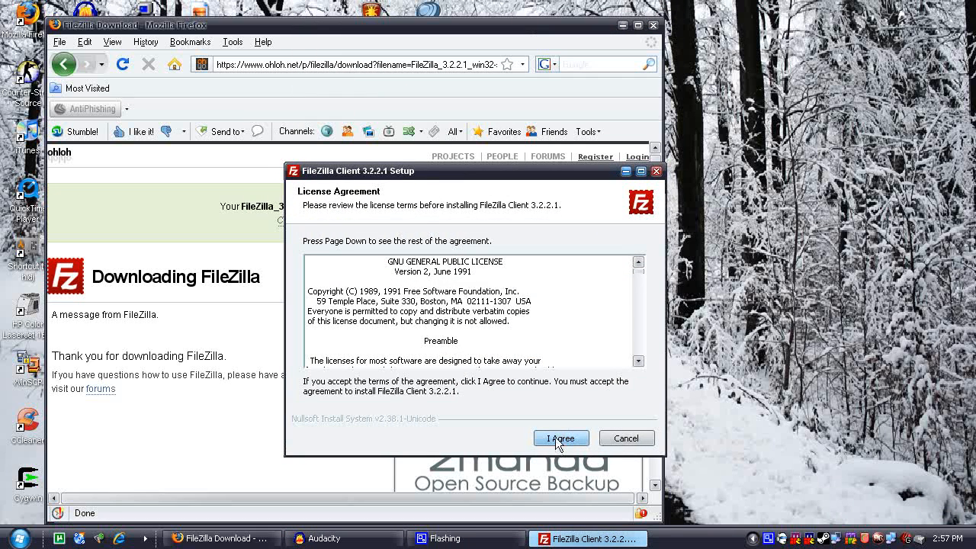
- Accept the license, keep default components, and finish with Start FileZilla now checked
{"action": "left_click", "coordinate": [562, 437]}
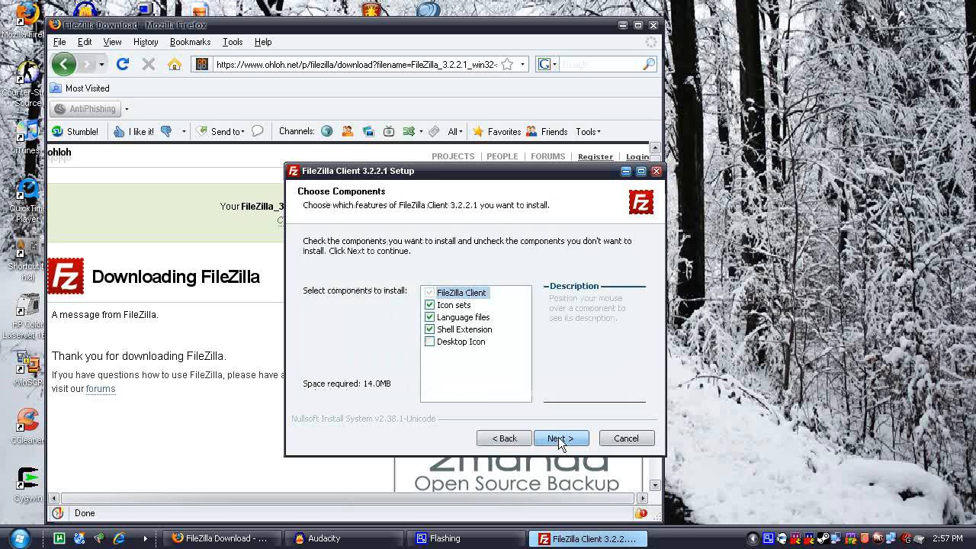
{"action": "left_click", "coordinate": [561, 438]}
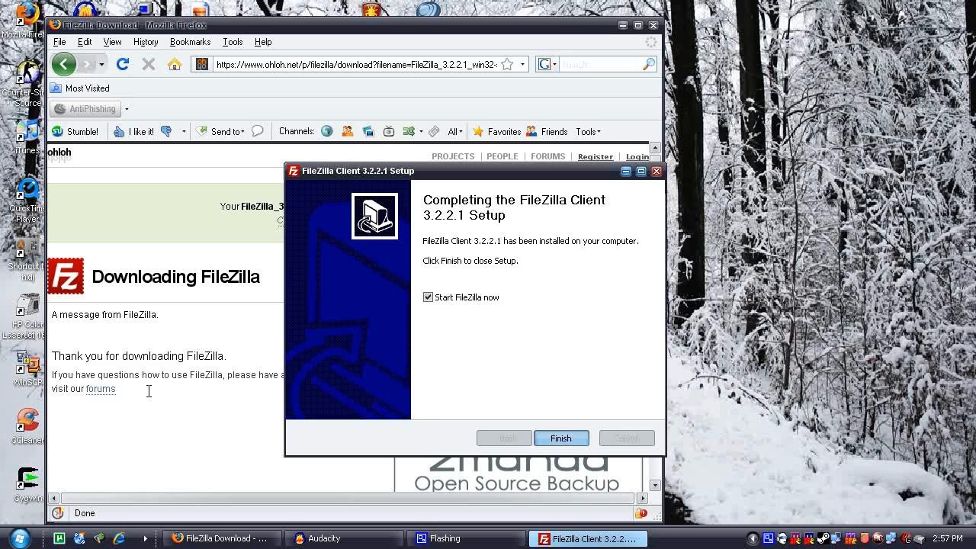
{"action": "left_click", "coordinate": [562, 438]}
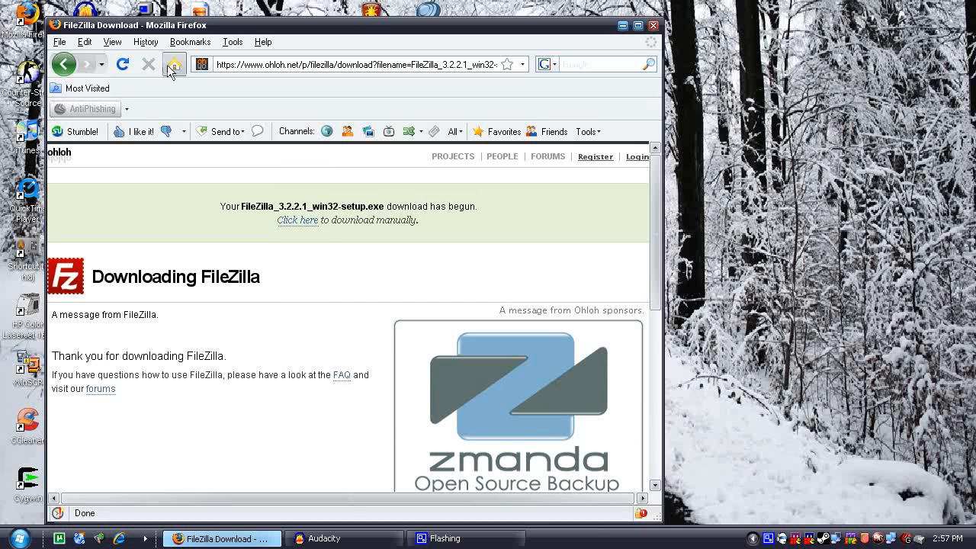
- Return Firefox to its home page while FileZilla launches unconnected
{"action": "left_click", "coordinate": [175, 64]}
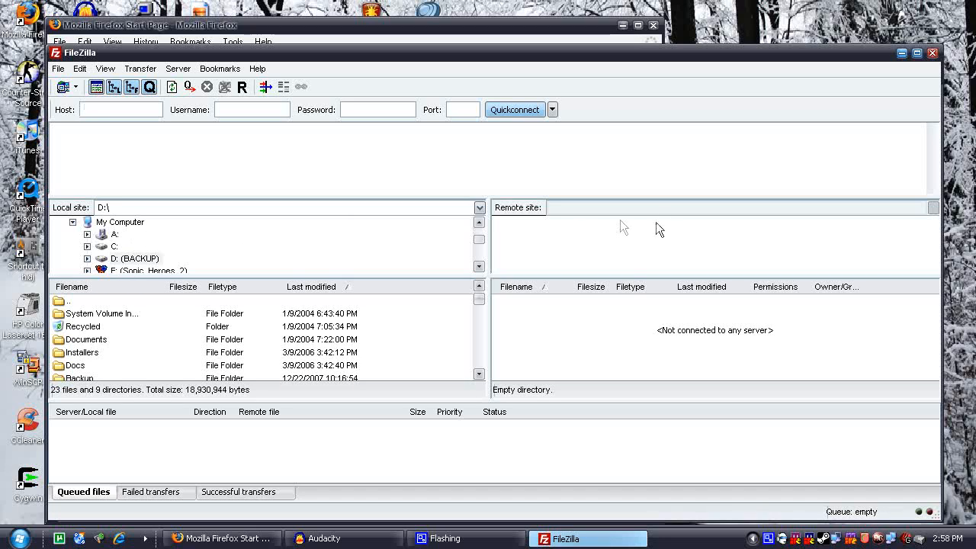
{"action": "mouse_move", "coordinate": [532, 212]}
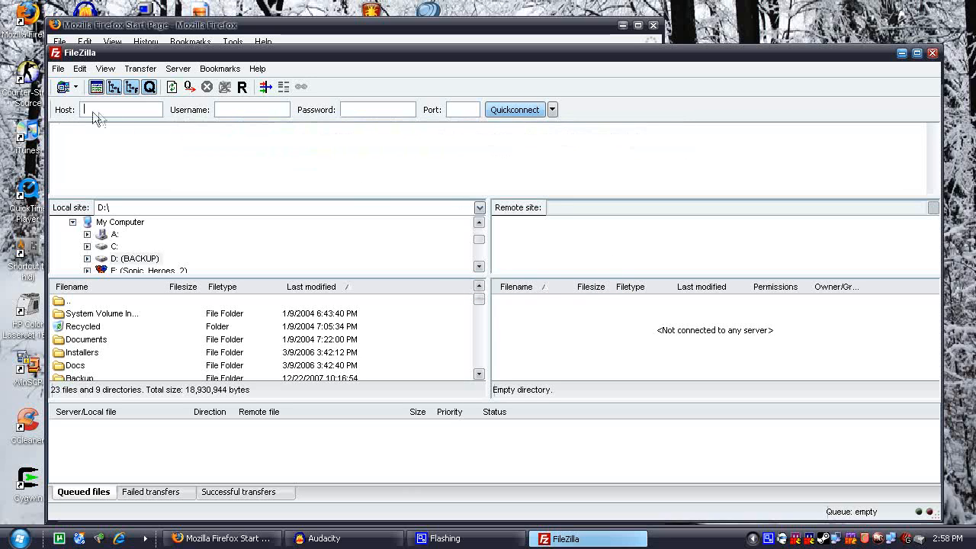
{"action": "mouse_move", "coordinate": [446, 112]}
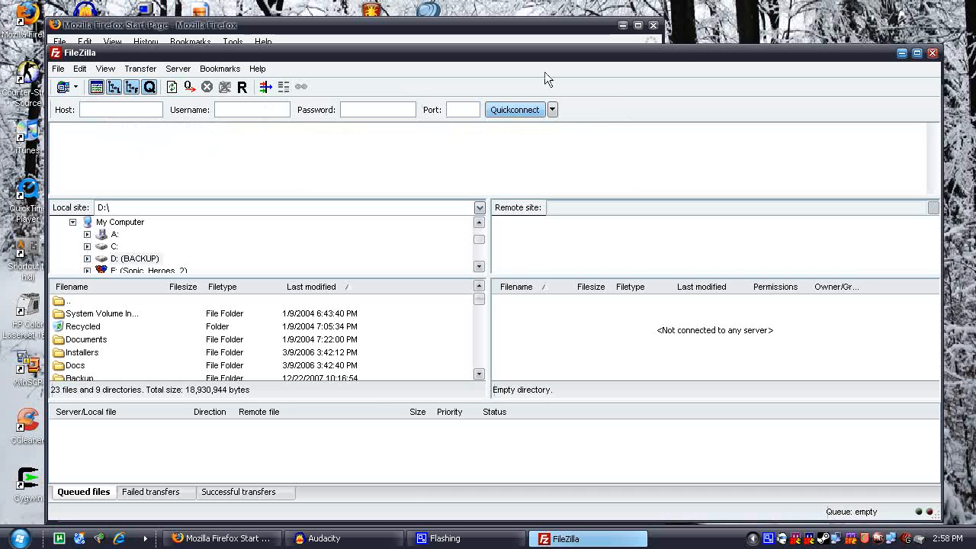
{"action": "mouse_move", "coordinate": [498, 93]}
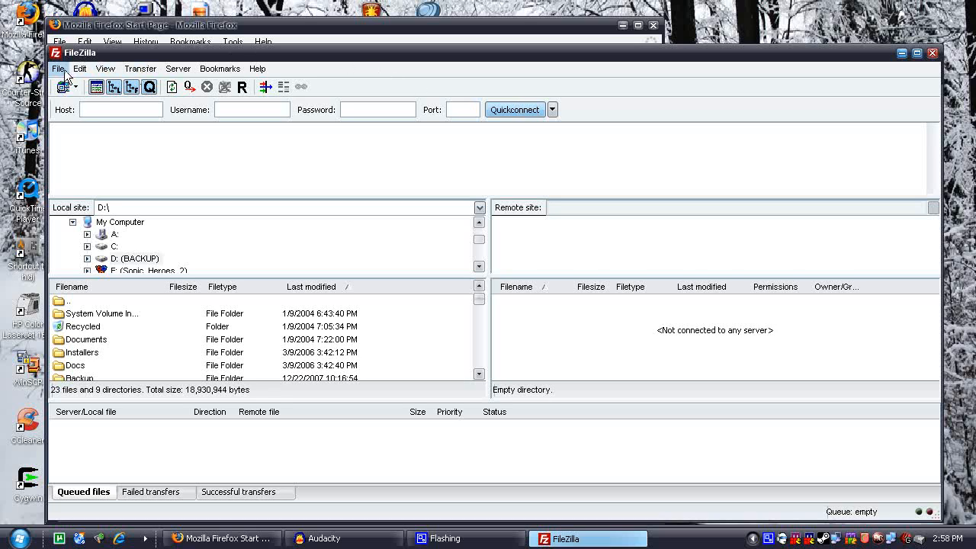
- Save a site for 207.210.239.168 port 1337 with FTP normal logon, then connect
{"action": "left_click", "coordinate": [60, 69]}
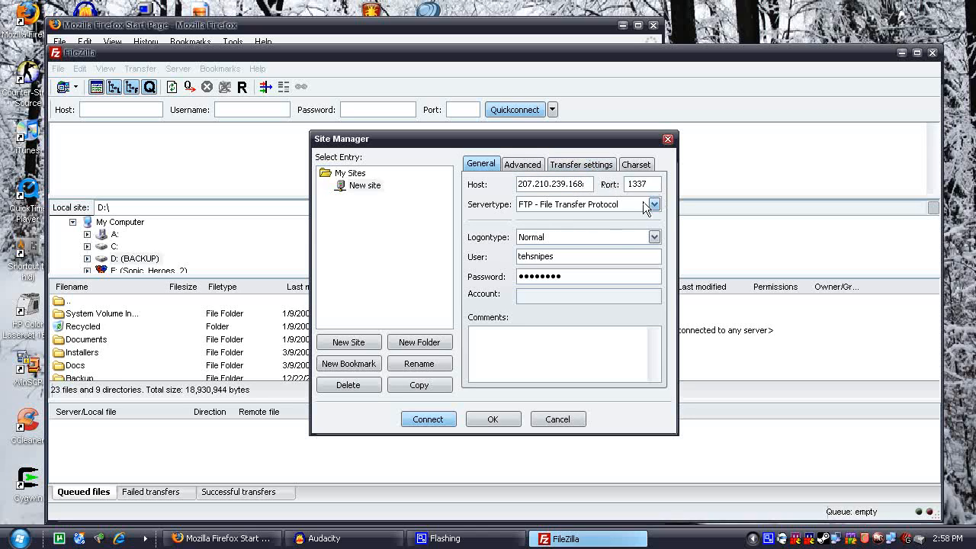
{"action": "mouse_move", "coordinate": [605, 173]}
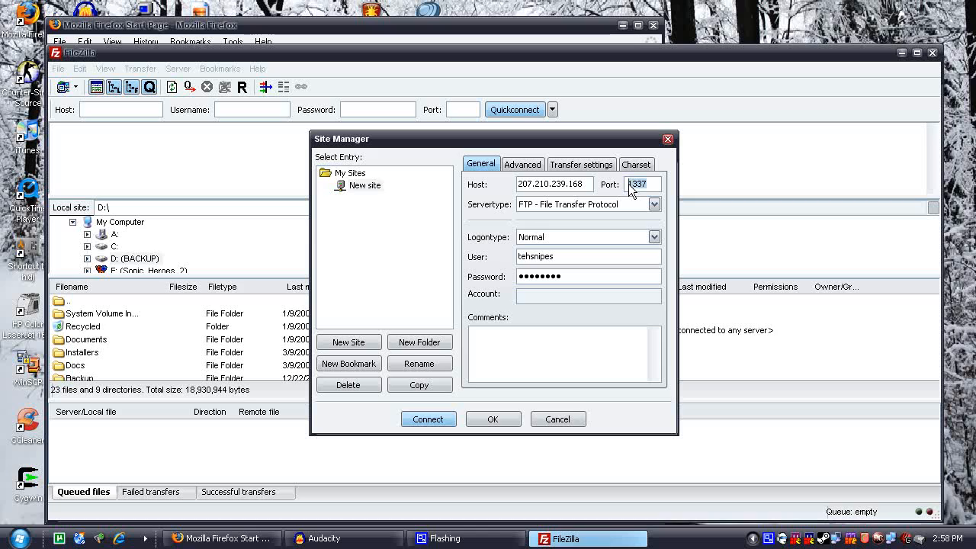
{"action": "mouse_move", "coordinate": [667, 217]}
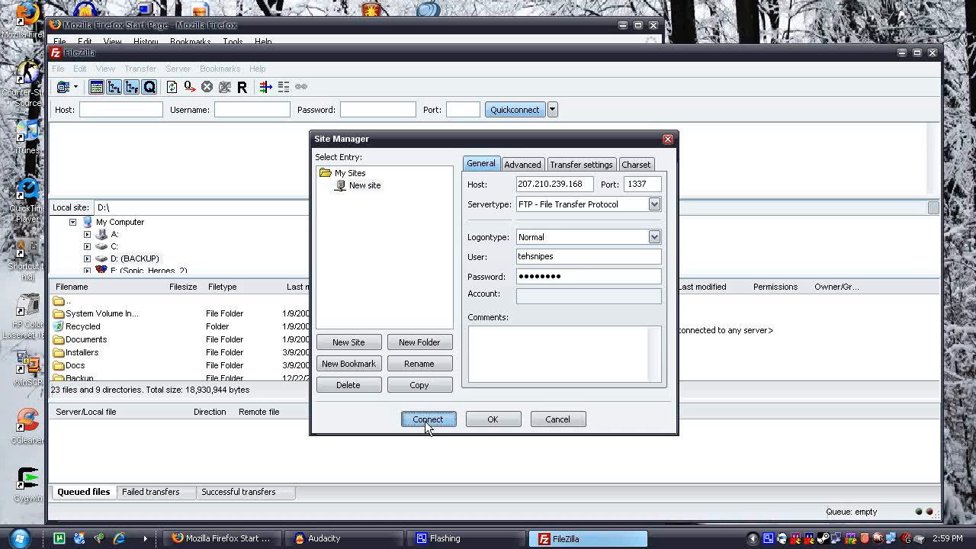
{"action": "left_click", "coordinate": [428, 419]}
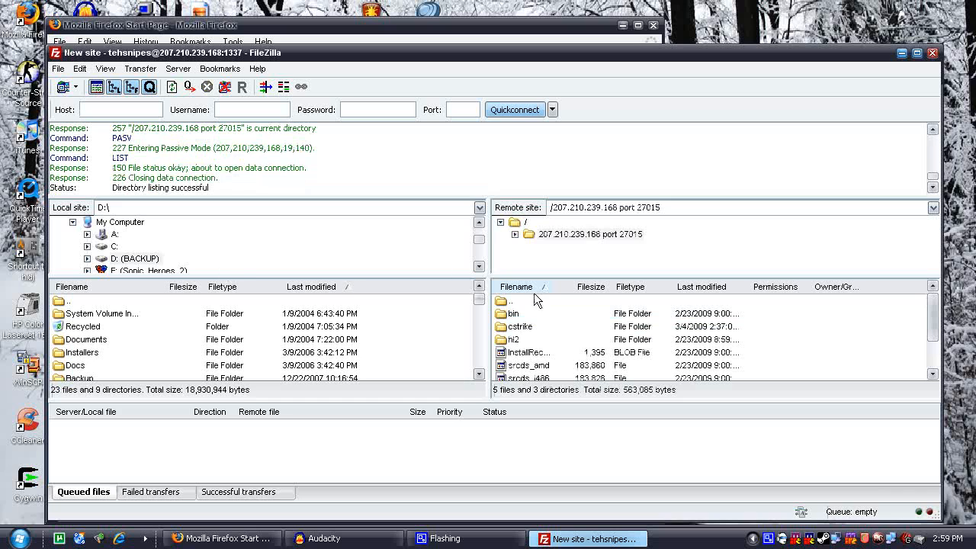
- Browse the remote server through the 207.210.239.168 port 27015 folder into cstrike
{"action": "left_click", "coordinate": [520, 326]}
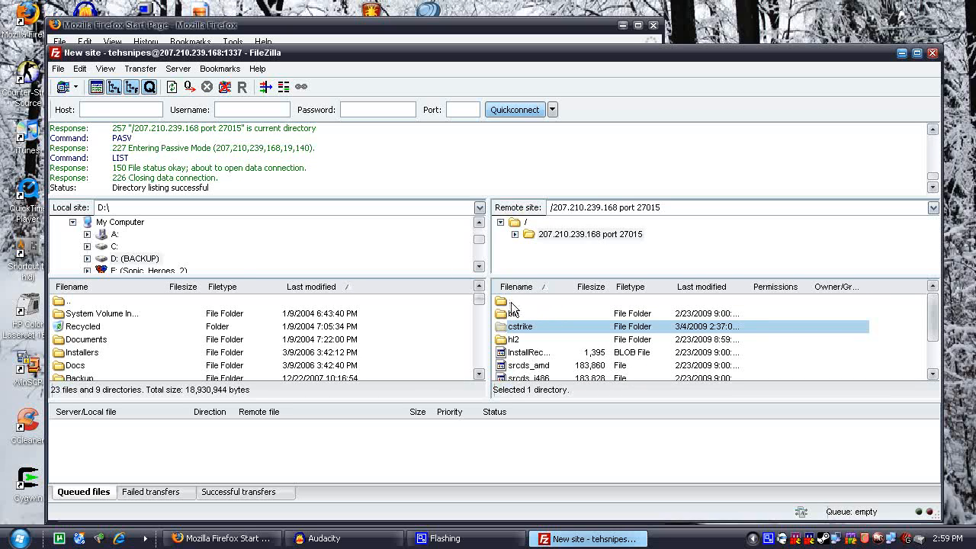
{"action": "double_click", "coordinate": [511, 301]}
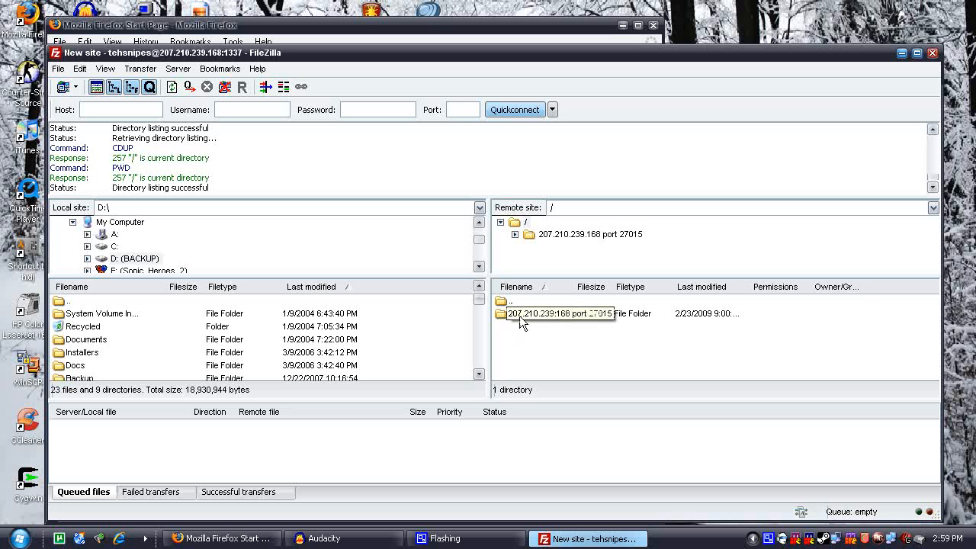
{"action": "double_click", "coordinate": [557, 313]}
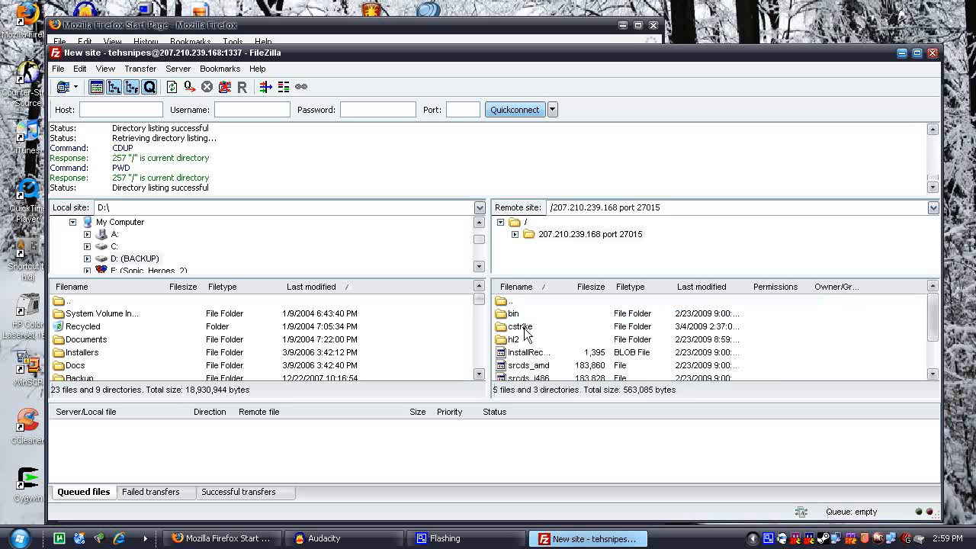
{"action": "double_click", "coordinate": [518, 326]}
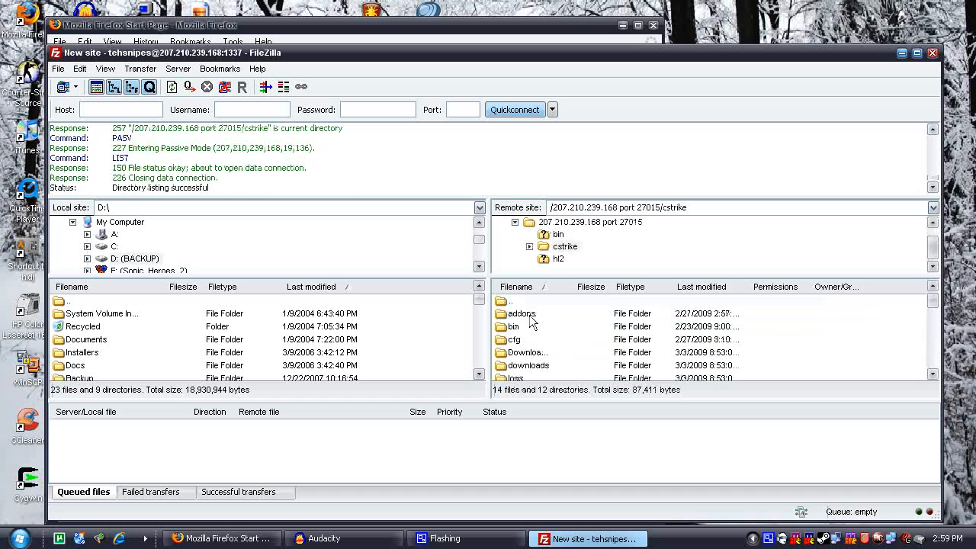
{"action": "mouse_move", "coordinate": [779, 320]}
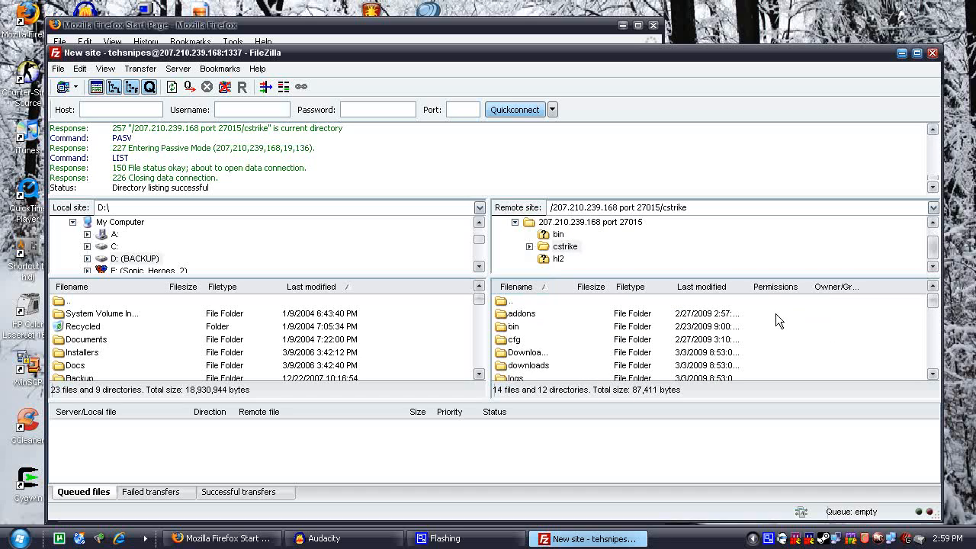
{"action": "mouse_move", "coordinate": [784, 339]}
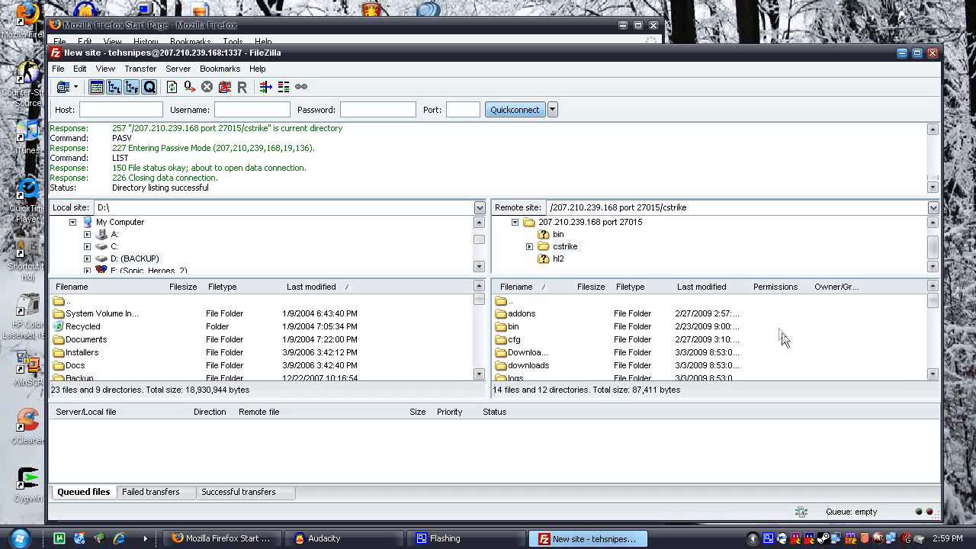
{"action": "right_click", "coordinate": [513, 326]}
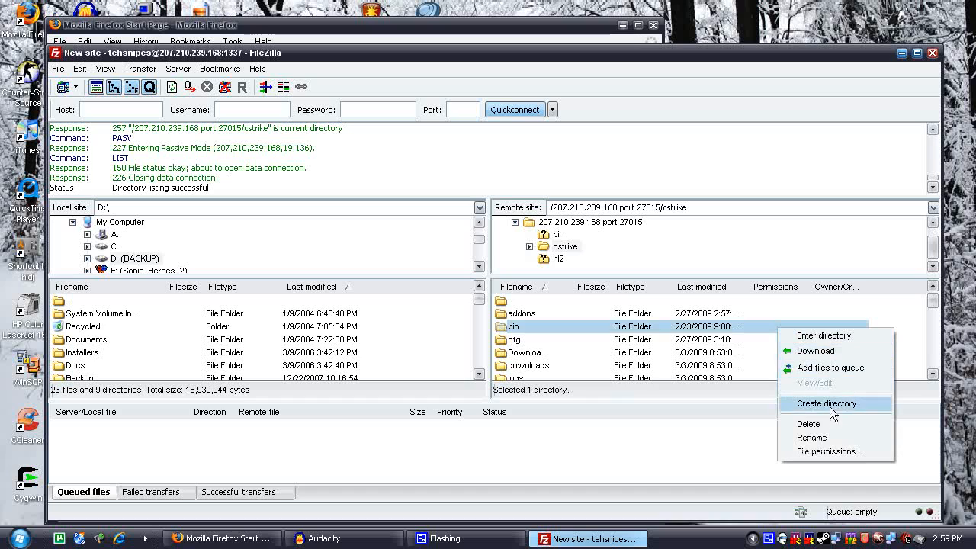
{"action": "left_click", "coordinate": [826, 403]}
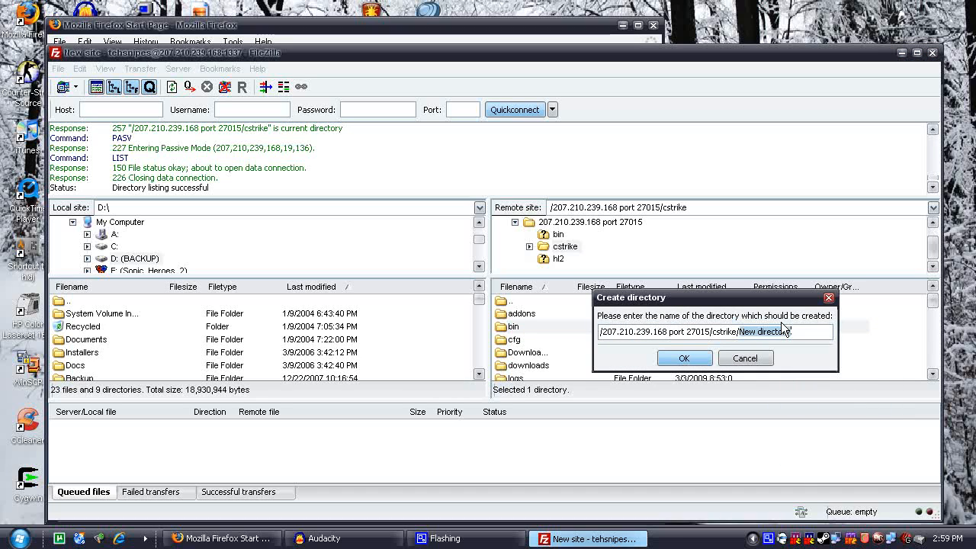
{"action": "left_click", "coordinate": [685, 358]}
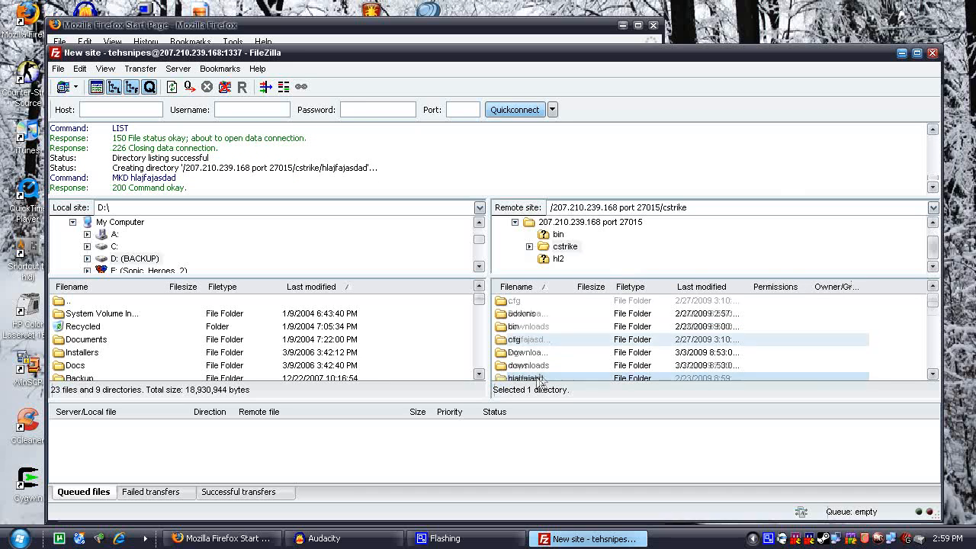
{"action": "double_click", "coordinate": [525, 379]}
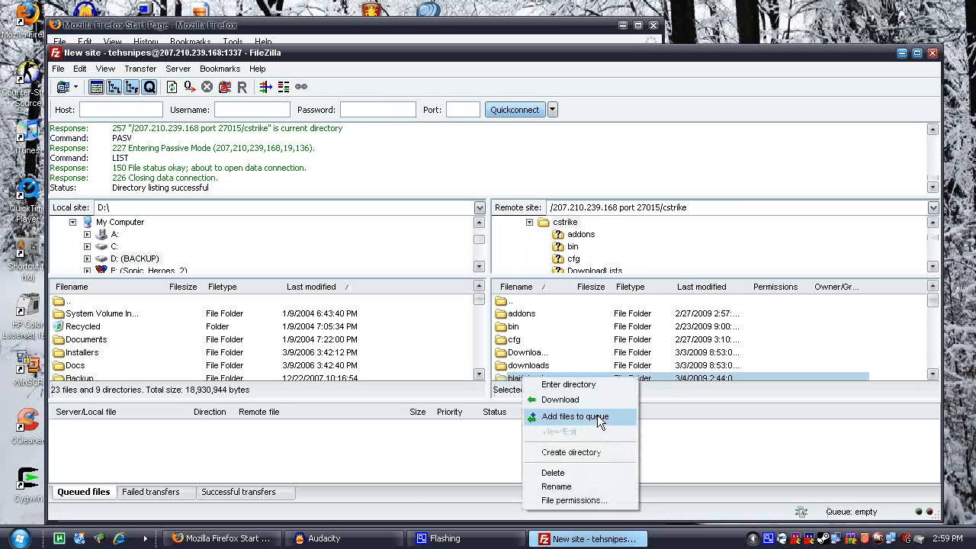
{"action": "left_click", "coordinate": [553, 473]}
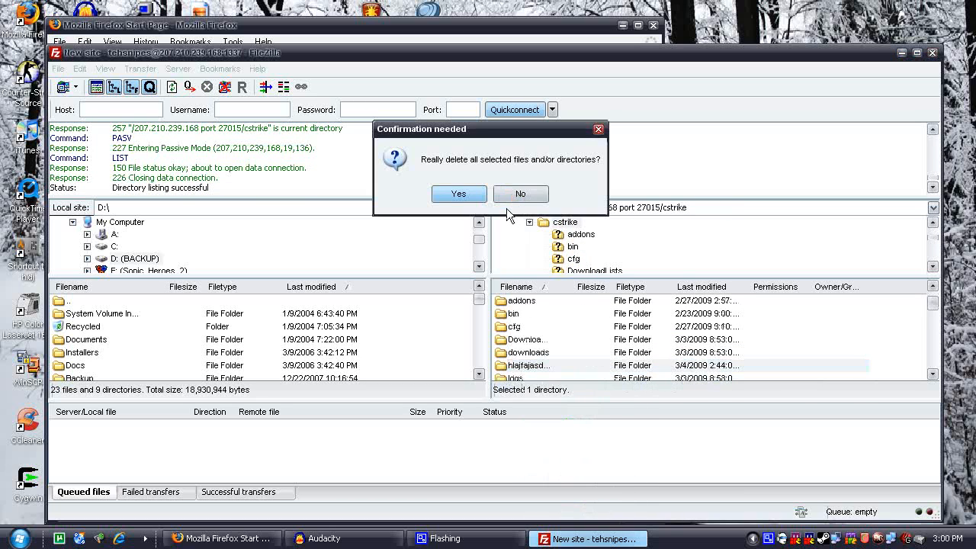
{"action": "left_click", "coordinate": [458, 194]}
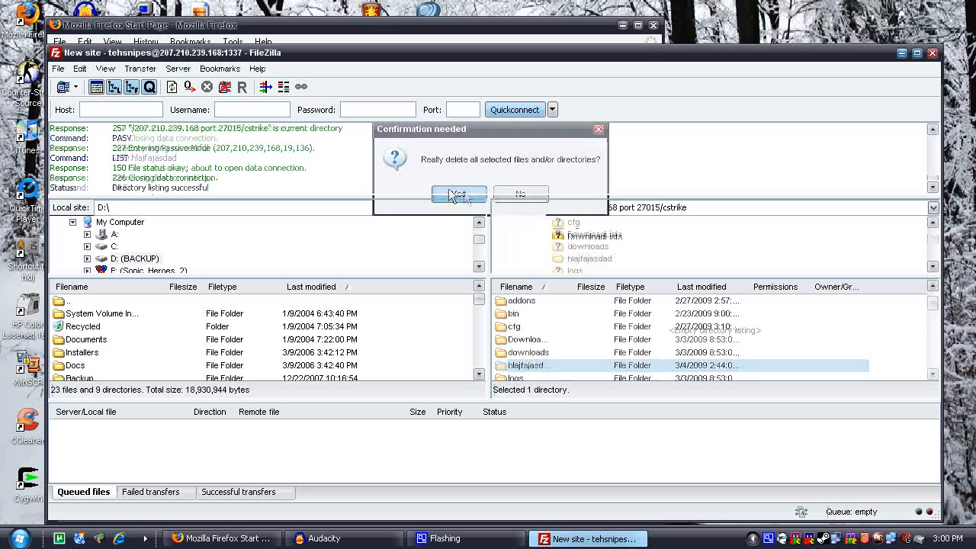
{"action": "left_click", "coordinate": [459, 195]}
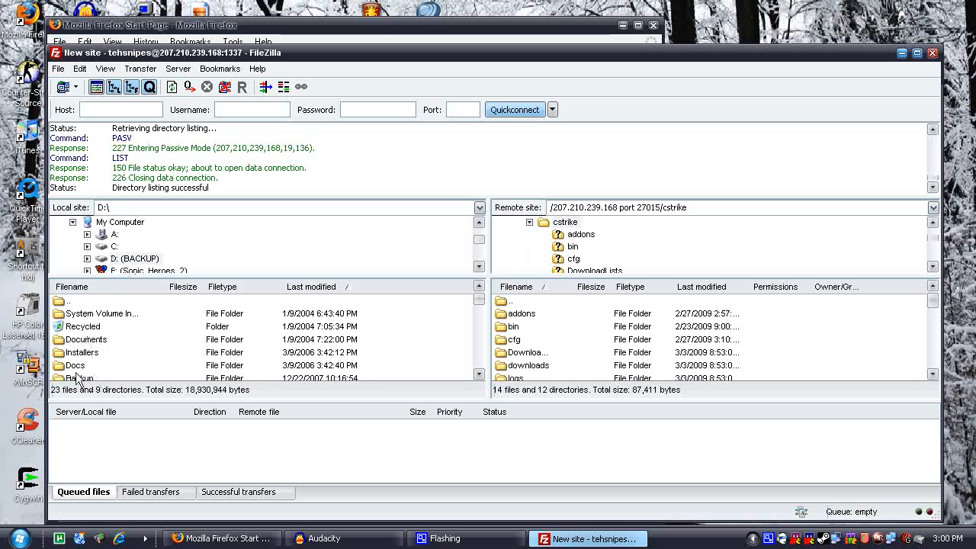
- Open local SRCDS > Privates > mls > cfg and select all the config files
{"action": "left_click", "coordinate": [78, 353]}
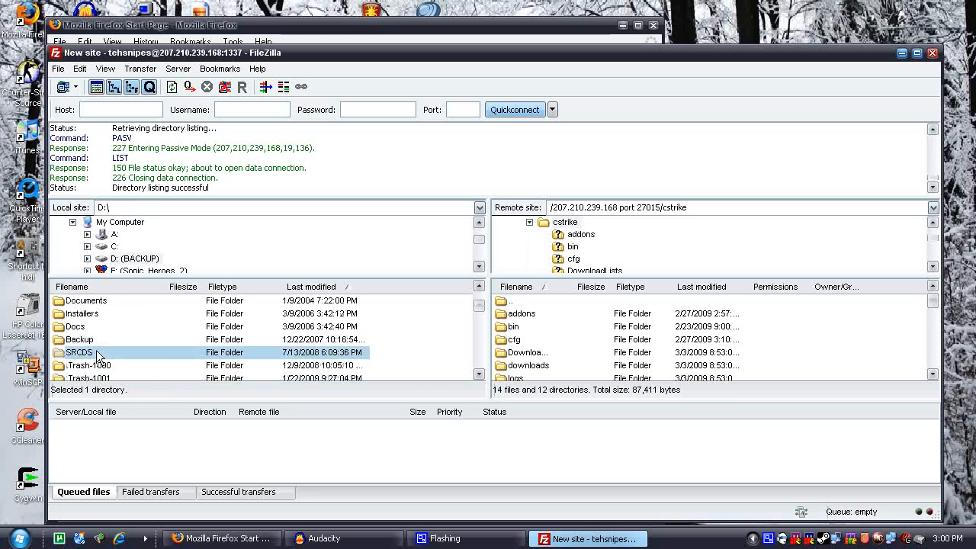
{"action": "double_click", "coordinate": [78, 352]}
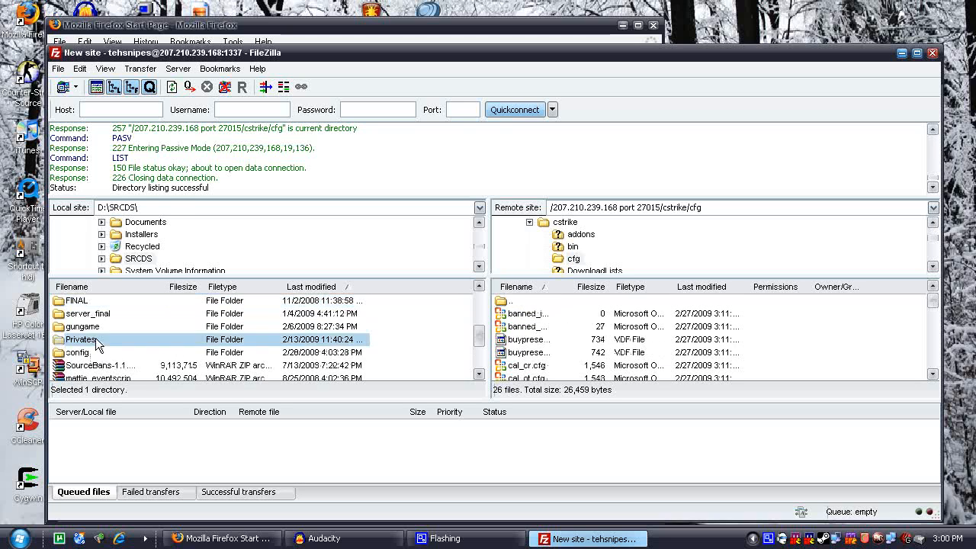
{"action": "double_click", "coordinate": [81, 340]}
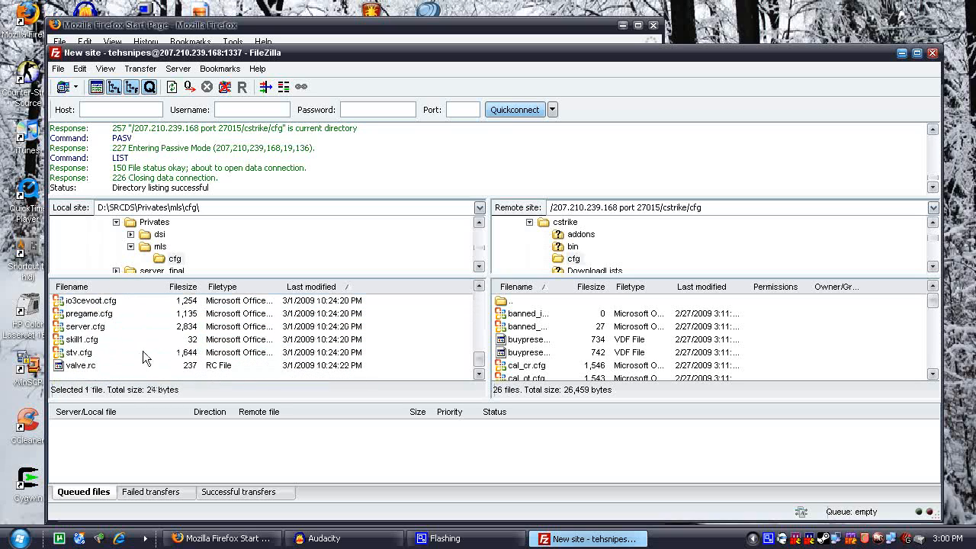
{"action": "key", "text": "ctrl+a"}
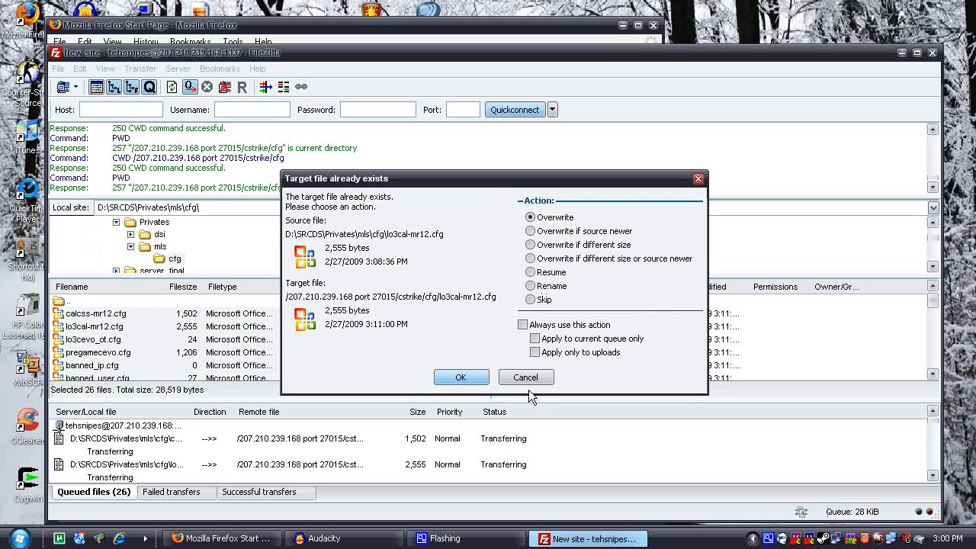
{"action": "mouse_move", "coordinate": [417, 363]}
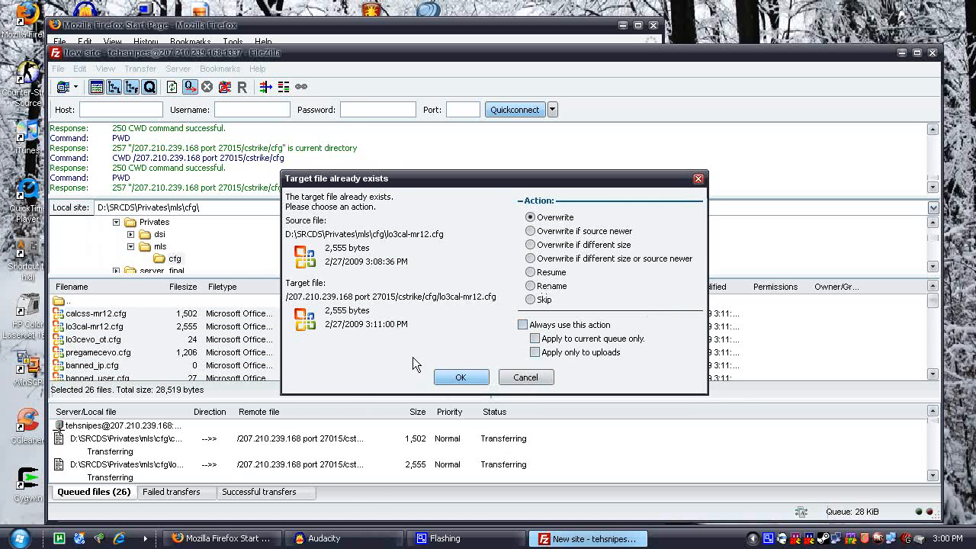
{"action": "mouse_move", "coordinate": [457, 314]}
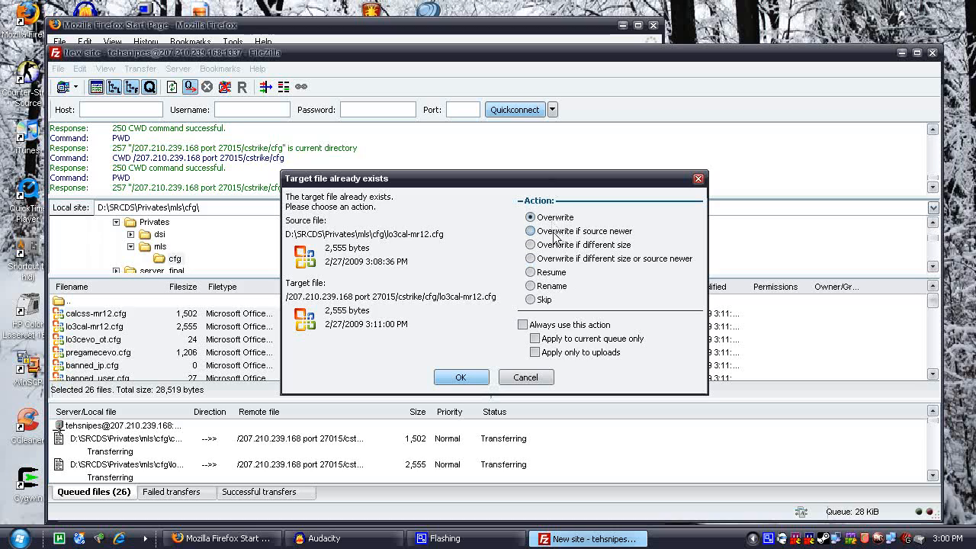
- Skip existing files in the overwrite prompt, applying Skip to all remaining duplicates
{"action": "left_click", "coordinate": [530, 299]}
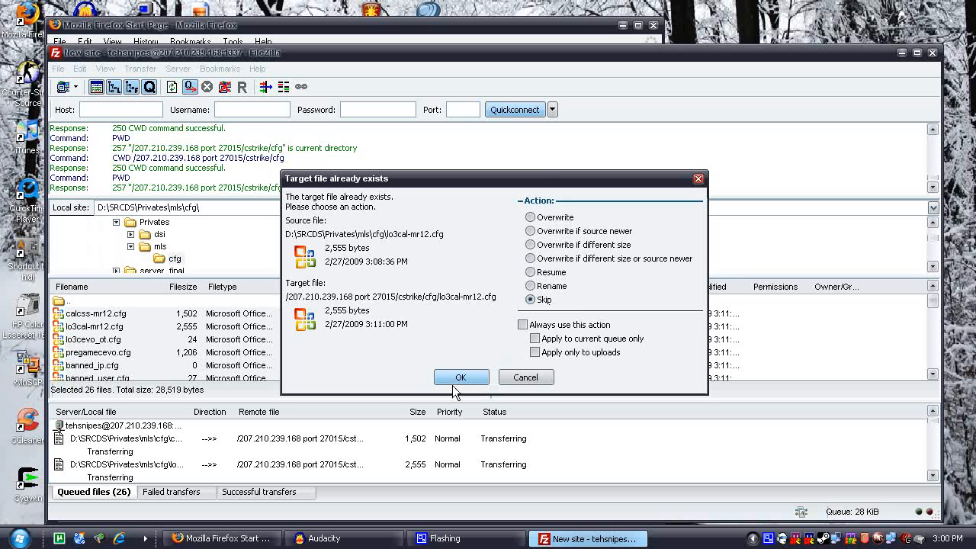
{"action": "left_click", "coordinate": [462, 376]}
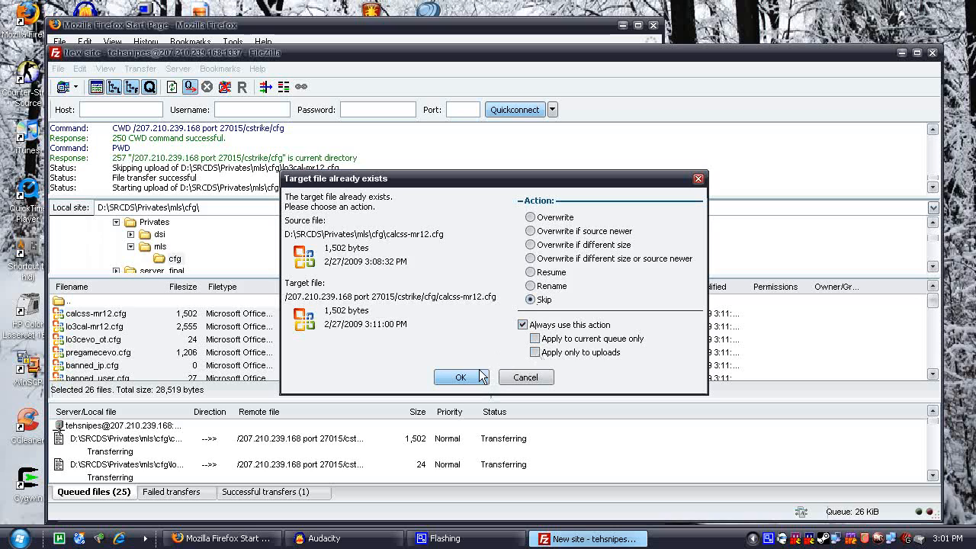
{"action": "left_click", "coordinate": [461, 377]}
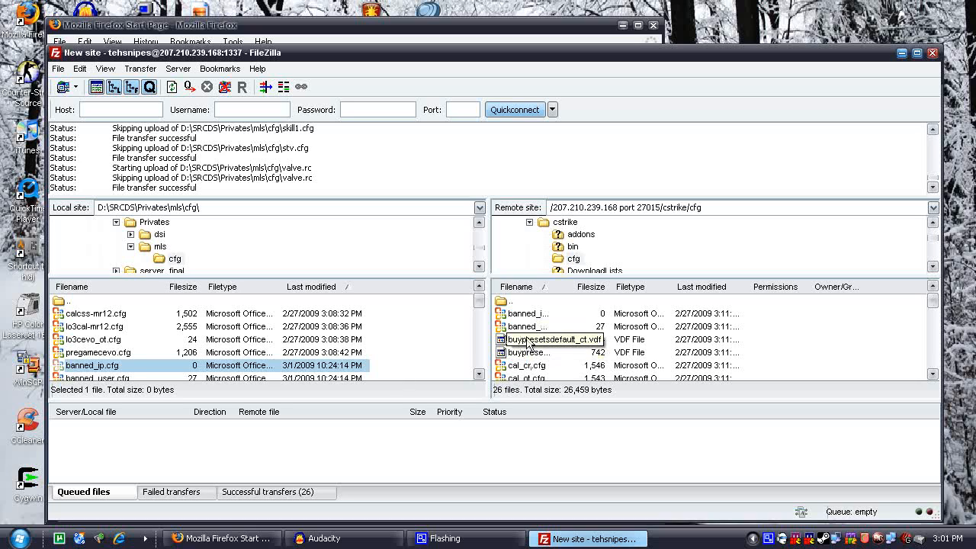
- Go up from the remote cfg folder back to cstrike
{"action": "left_click", "coordinate": [528, 340]}
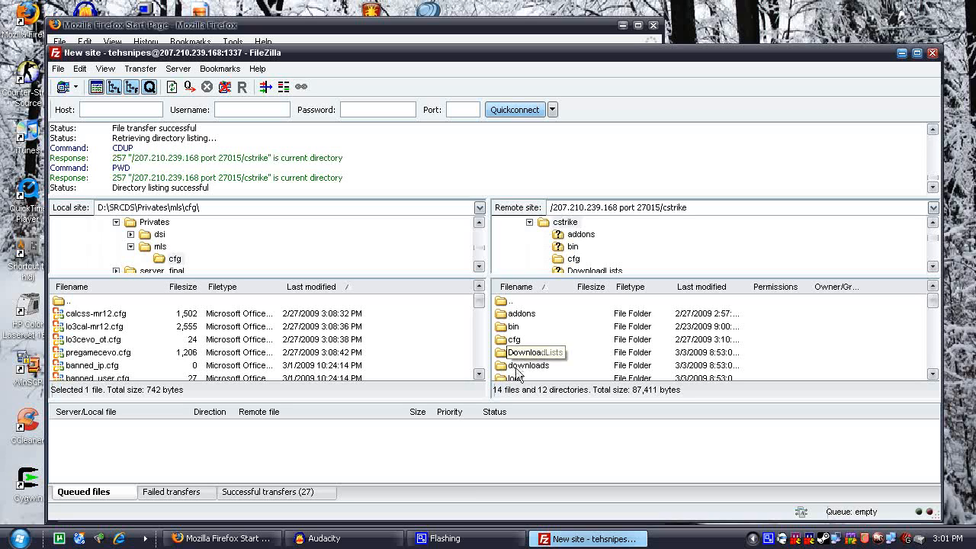
{"action": "mouse_move", "coordinate": [637, 416]}
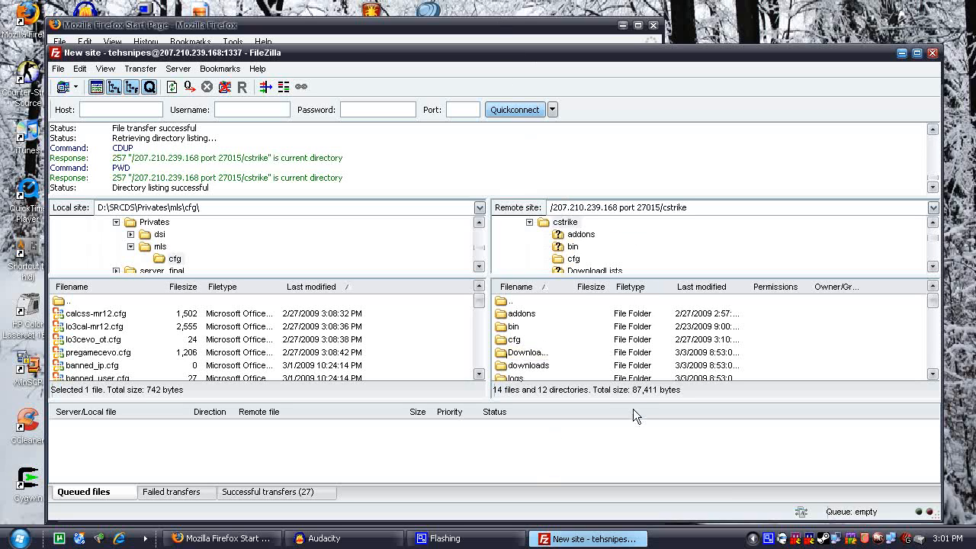